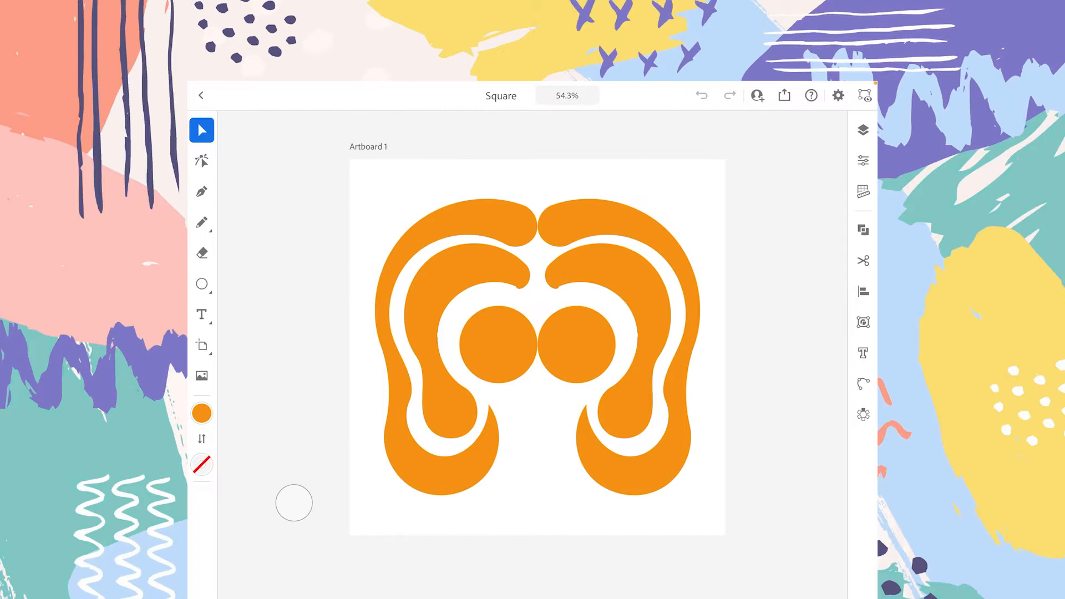
- Reveal the View mode choices for the orange logo artwork on Artboard 1
left_click(865, 95)
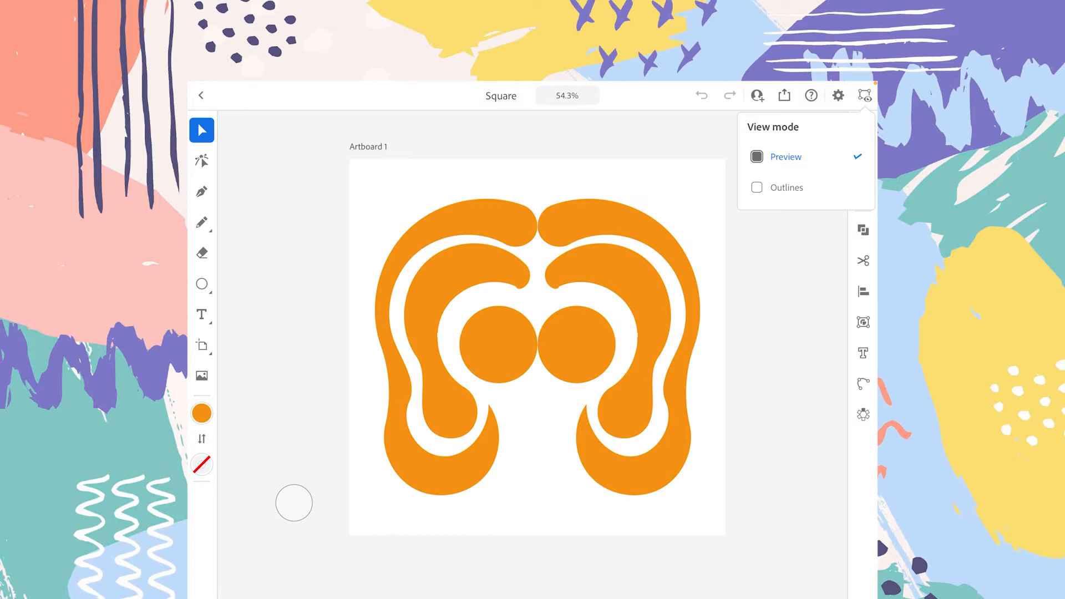
- Switch the orange logo to Outlines view, exposing its mirrored unfilled paths
left_click(786, 187)
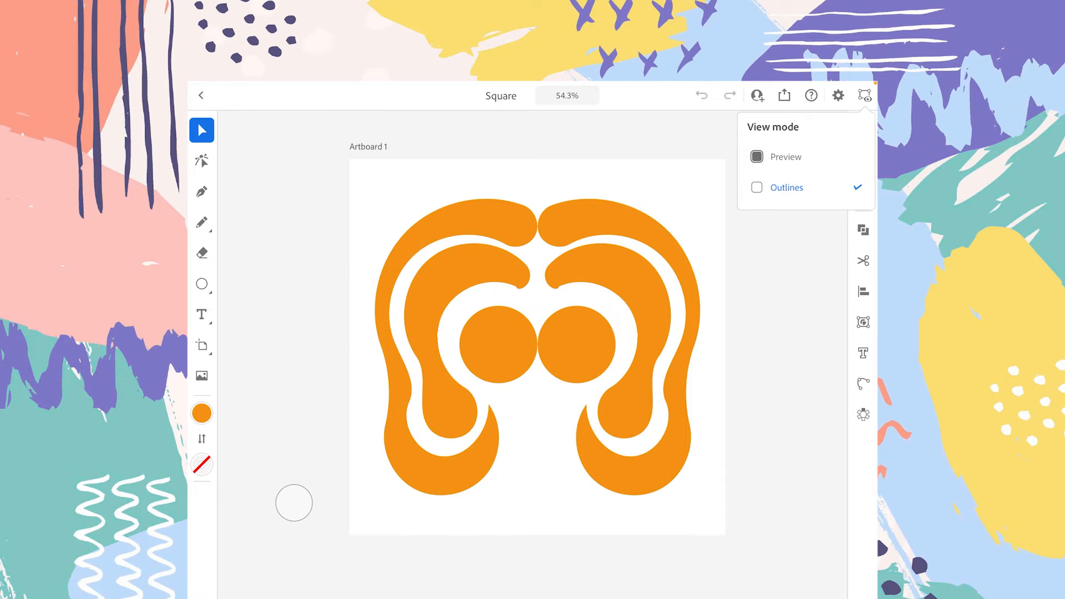
left_click(786, 187)
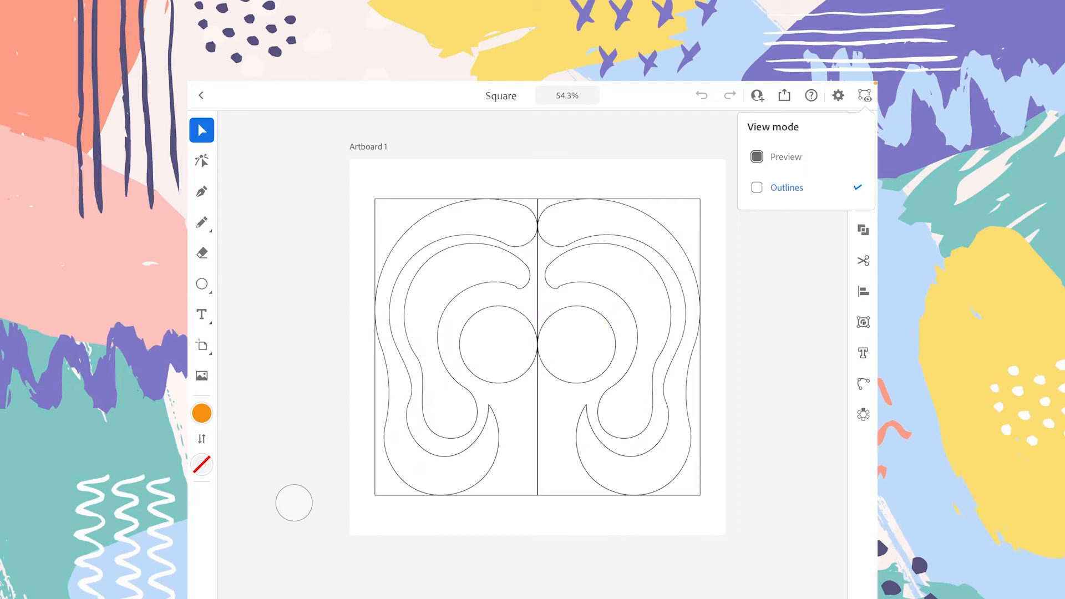
- Restore Preview mode so the logo shows its solid orange fills again
left_click(756, 156)
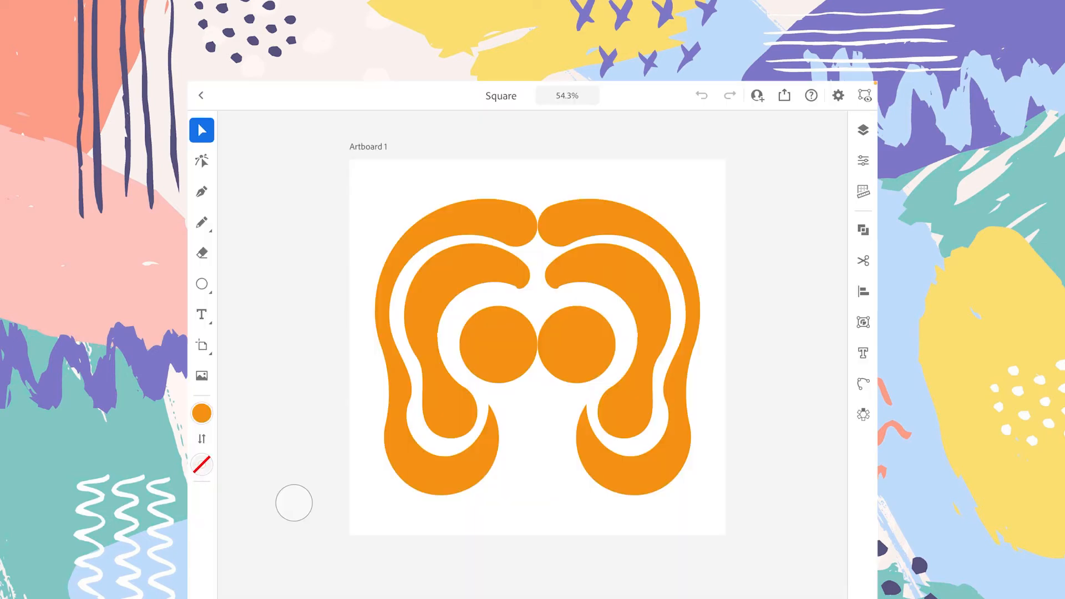